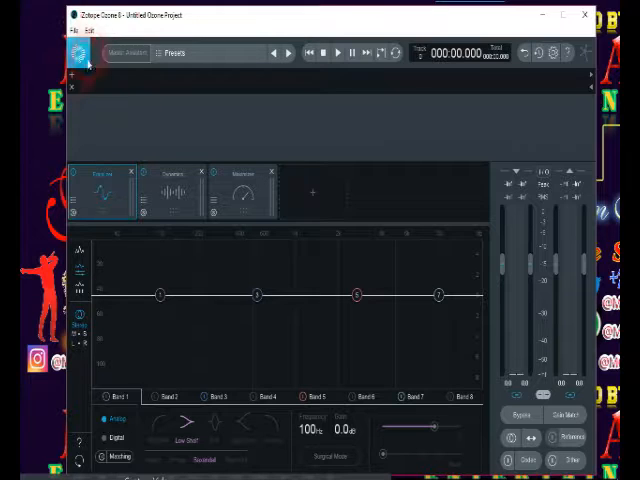
Import the mixed song through File > Import Audio Files.
{"action": "left_click", "coordinate": [83, 34]}
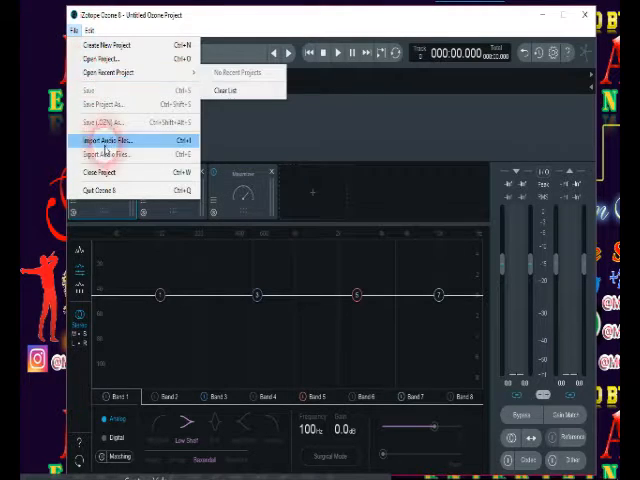
{"action": "left_click", "coordinate": [105, 140]}
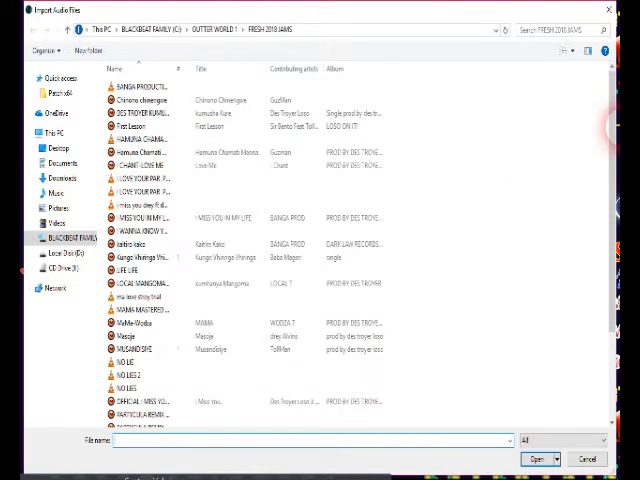
{"action": "scroll", "scroll_direction": "down", "scroll_amount": 3}
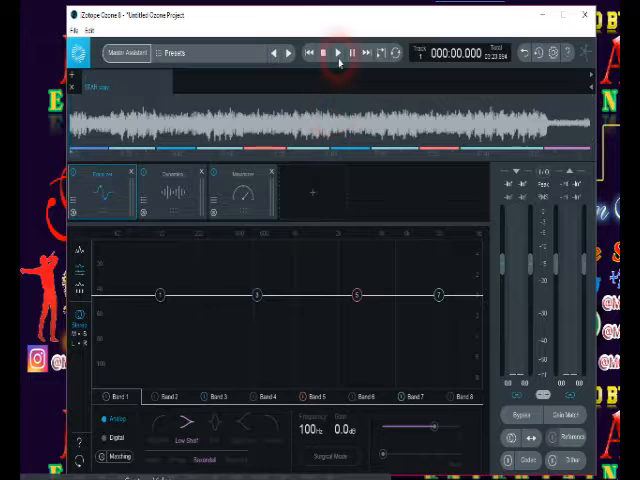
Play the imported song from the beginning using the transport Play button.
{"action": "left_click", "coordinate": [337, 53]}
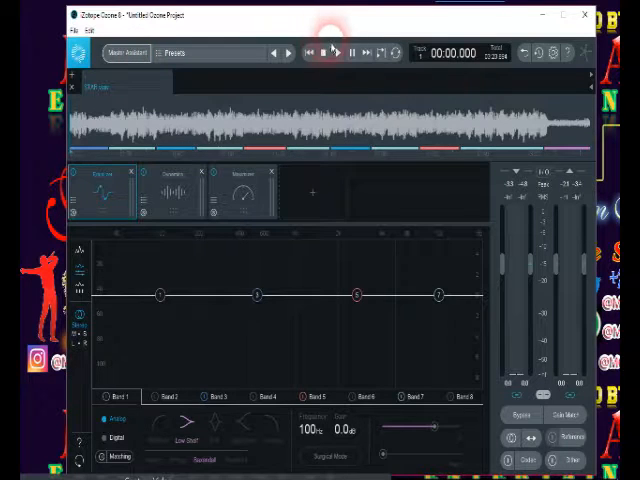
{"action": "left_click", "coordinate": [336, 53]}
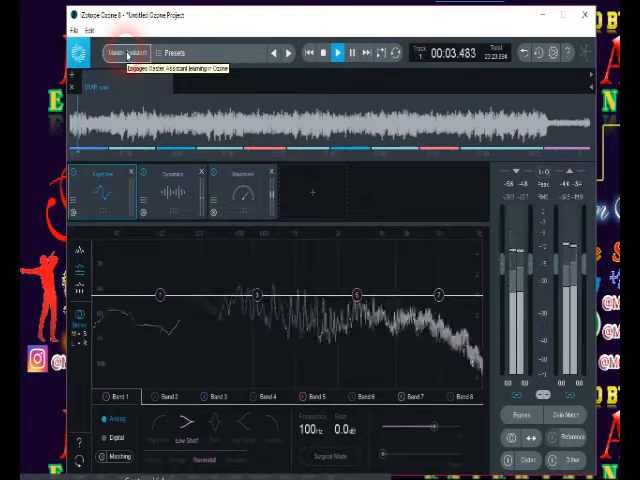
Run Master Assistant with the Streaming target and accept its suggested mastering chain.
{"action": "left_click", "coordinate": [120, 53]}
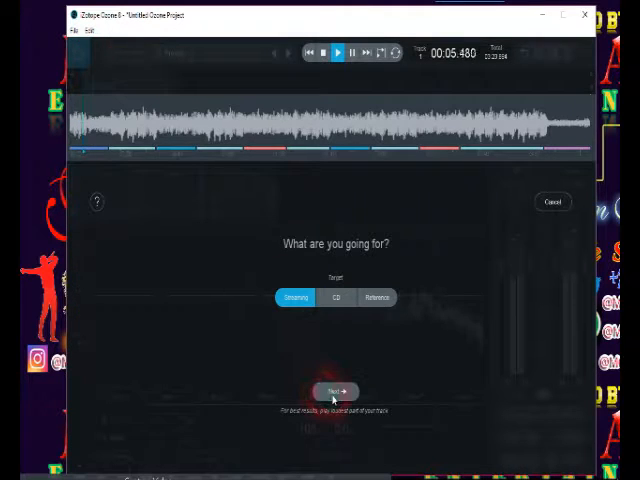
{"action": "left_click", "coordinate": [335, 391]}
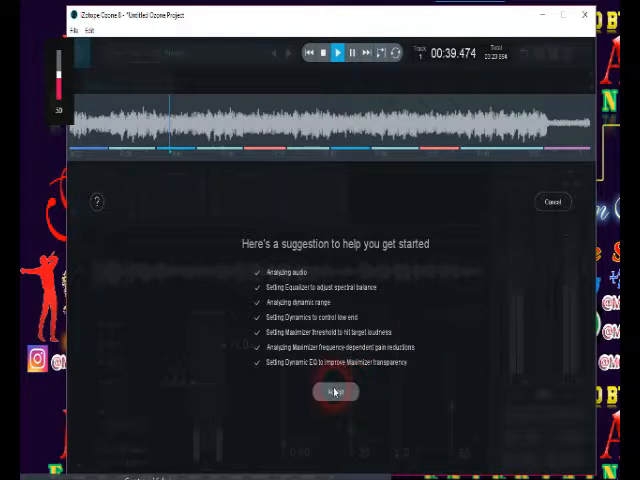
{"action": "left_click", "coordinate": [335, 391]}
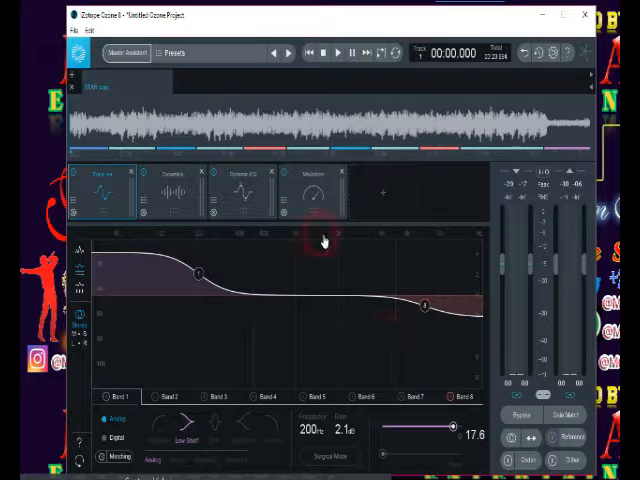
Review the suggested Dynamics module with the song playing, then select the Maximizer.
{"action": "left_click", "coordinate": [171, 190]}
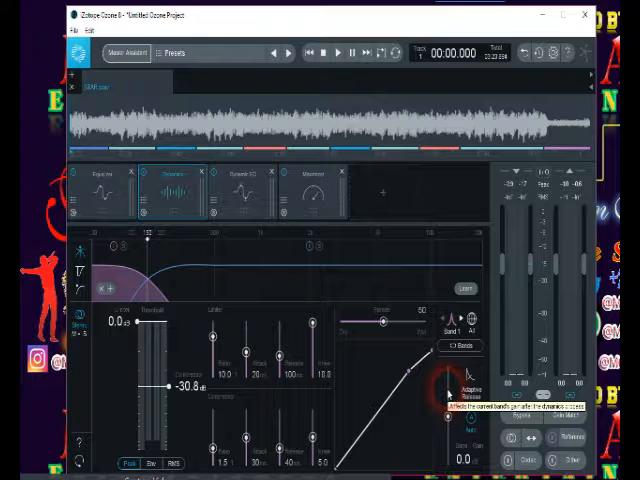
{"action": "left_click", "coordinate": [336, 52]}
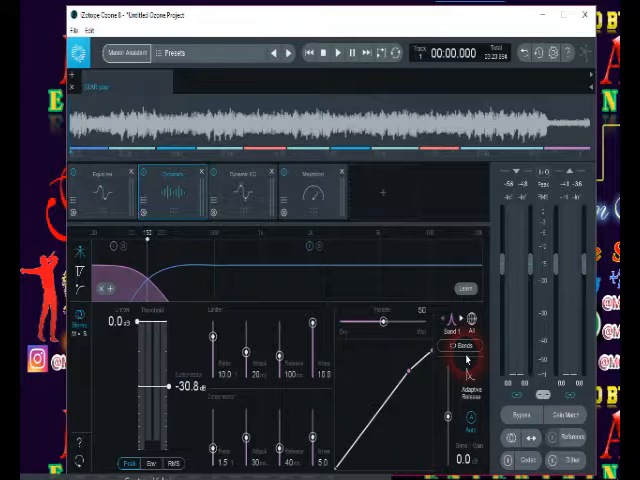
{"action": "left_click", "coordinate": [337, 52]}
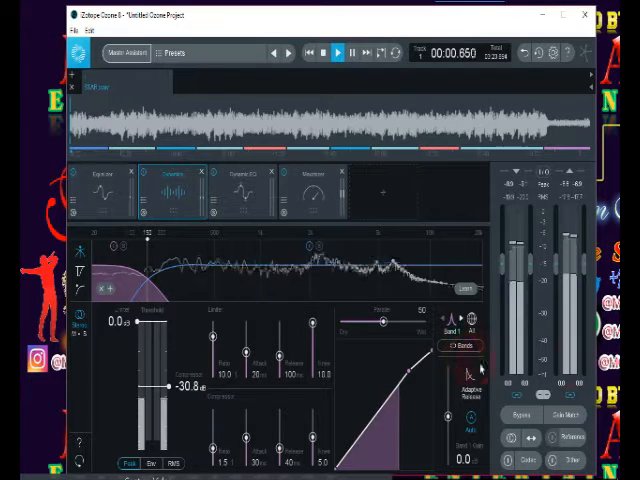
{"action": "left_click", "coordinate": [245, 190]}
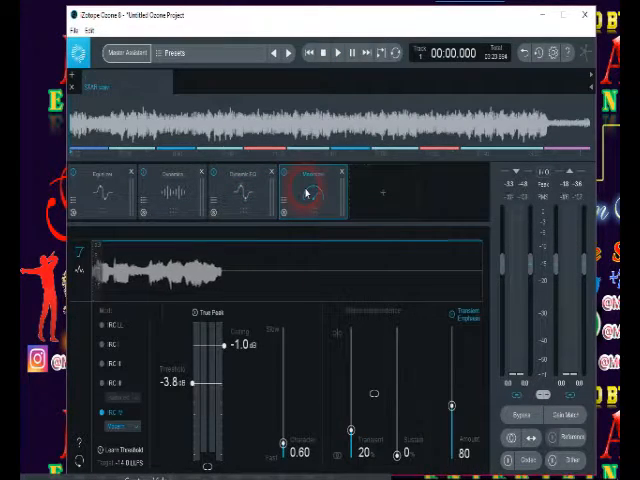
Play the song through the Maximizer until about 01:06, then stop.
{"action": "left_click", "coordinate": [337, 53]}
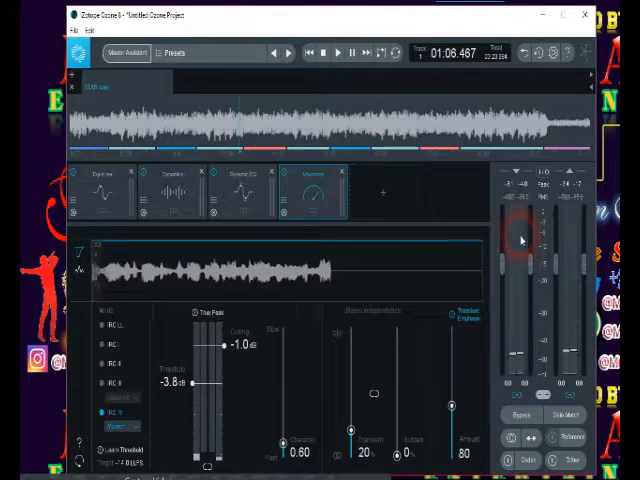
{"action": "left_click", "coordinate": [336, 53]}
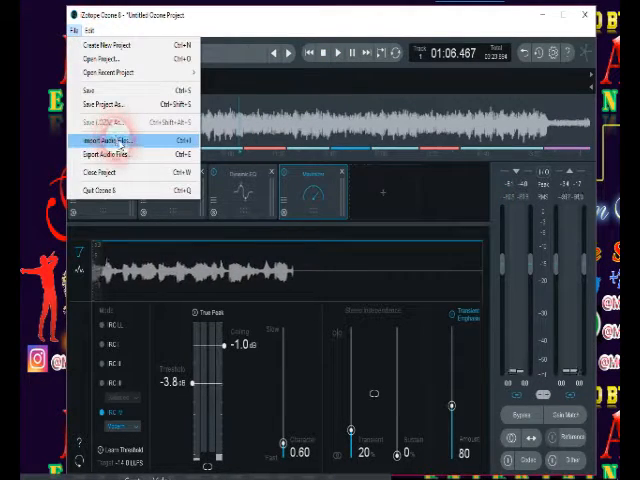
Open the Export Audio Files settings and edit the export filename.
{"action": "left_click", "coordinate": [105, 155]}
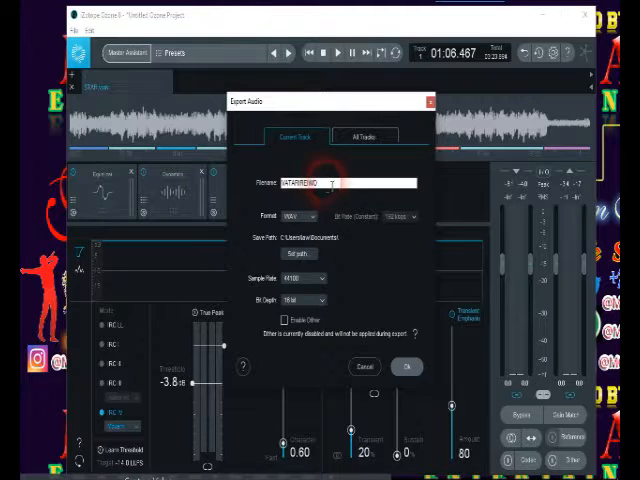
{"action": "left_click", "coordinate": [295, 216]}
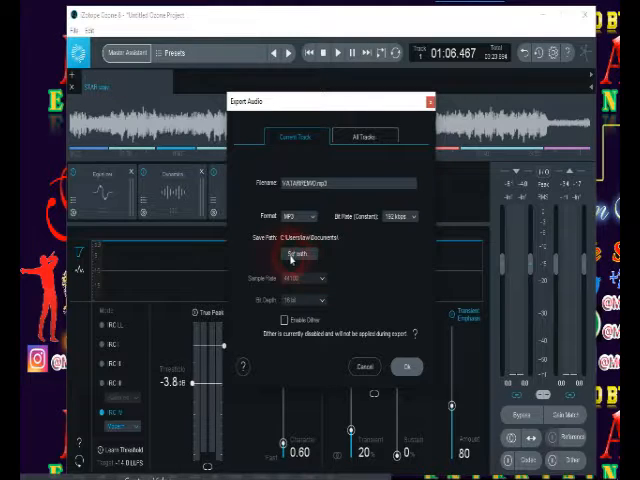
Set the export save path to OUTTER WORLD 1 > FRESH 2018 JAMS.
{"action": "left_click", "coordinate": [296, 253]}
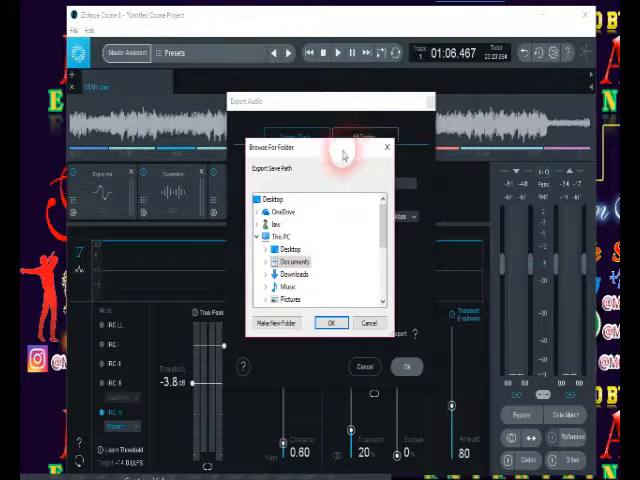
{"action": "scroll", "scroll_direction": "down", "scroll_amount": 3}
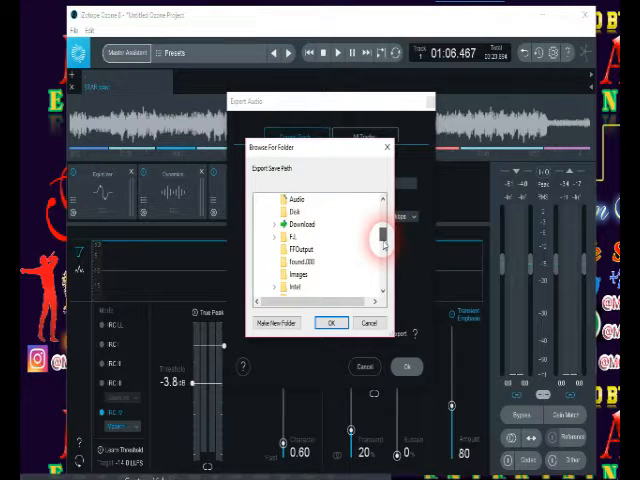
{"action": "scroll", "scroll_direction": "down", "scroll_amount": 3}
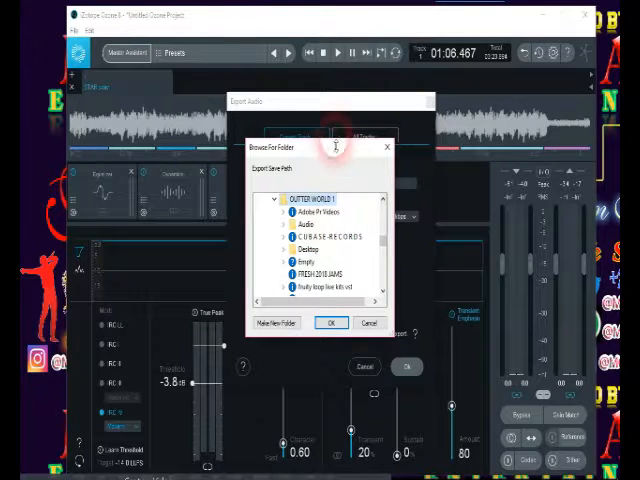
{"action": "scroll", "scroll_direction": "down", "scroll_amount": 3}
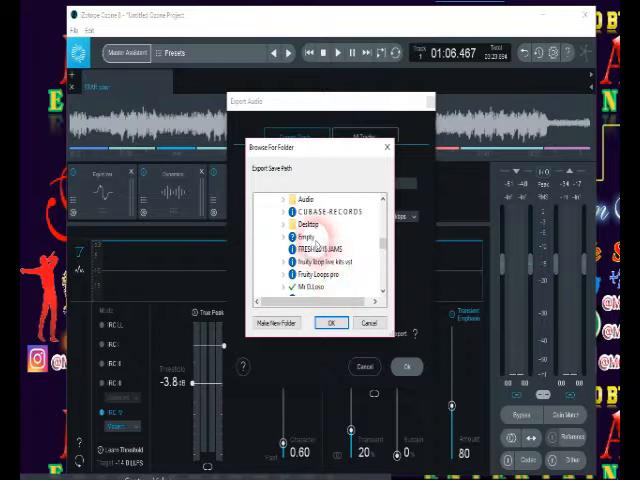
{"action": "mouse_move", "coordinate": [305, 274]}
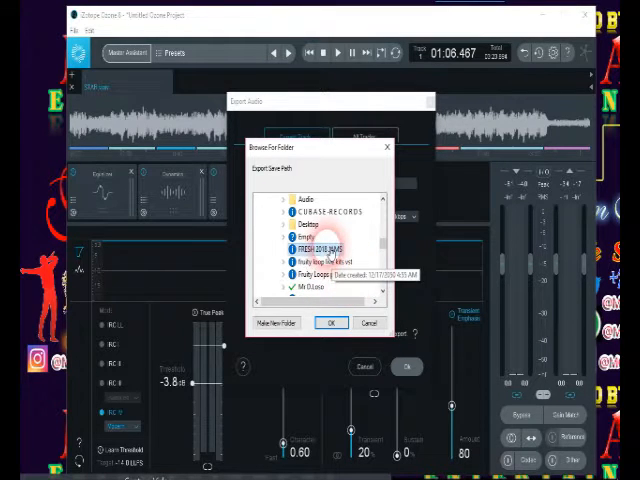
{"action": "left_click", "coordinate": [331, 322]}
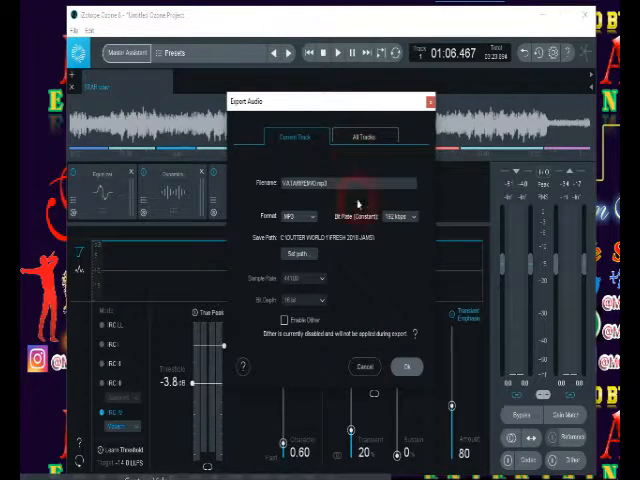
{"action": "left_click", "coordinate": [397, 216]}
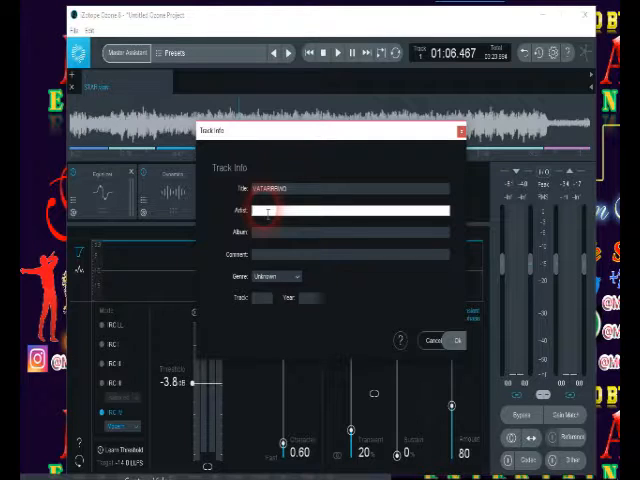
Enter artist STAR MAN, album SINGLE/PROD BY DES TROYER, and the comment.
{"action": "type", "text": "STARMAN"}
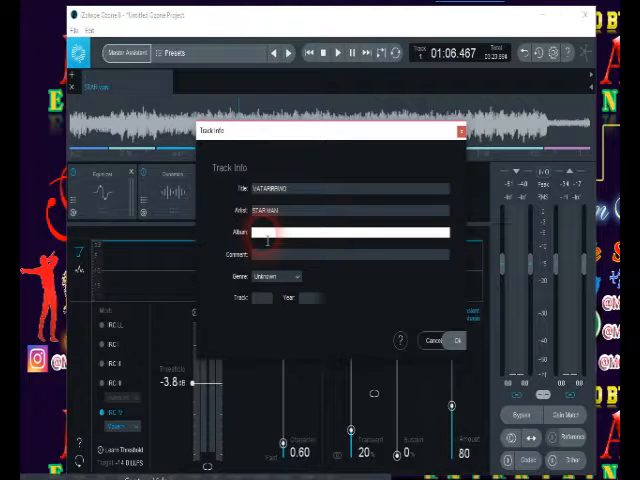
{"action": "type", "text": "SINGLE("}
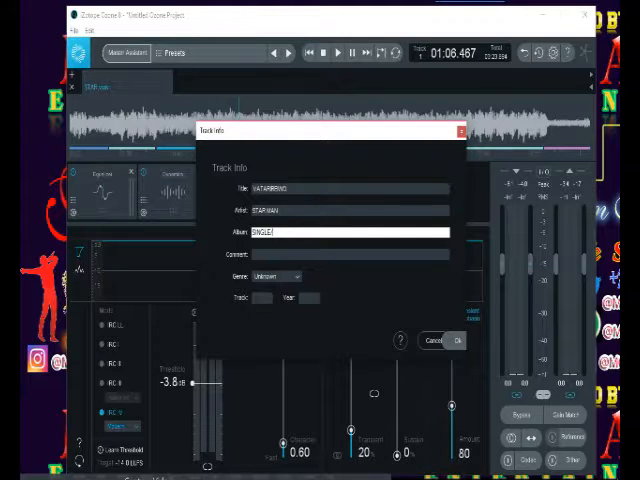
{"action": "type", "text": "PROD BY"}
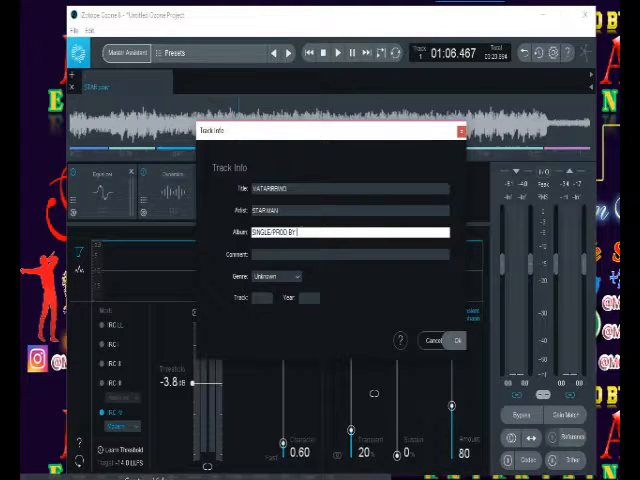
{"action": "type", "text": "DES TROYER"}
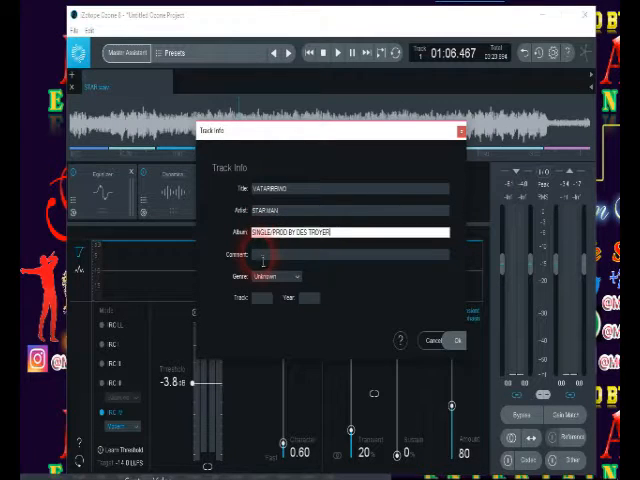
{"action": "type", "text": "NON"}
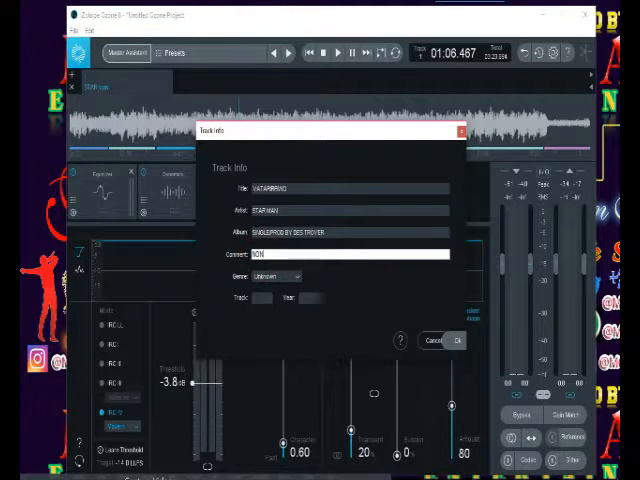
Set the genre to Other and confirm the track tags.
{"action": "left_click", "coordinate": [275, 276]}
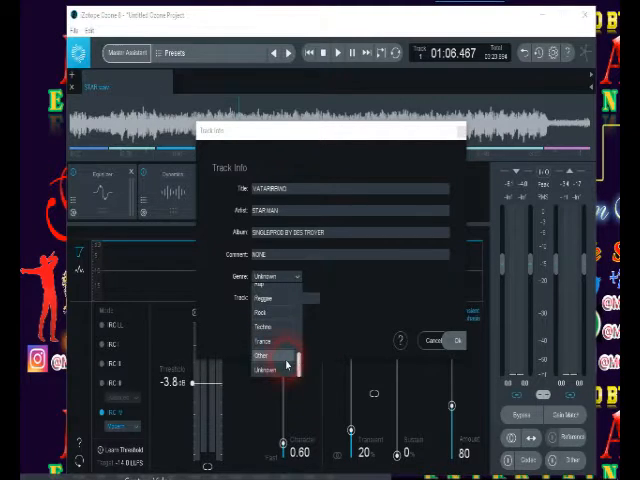
{"action": "left_click", "coordinate": [263, 355]}
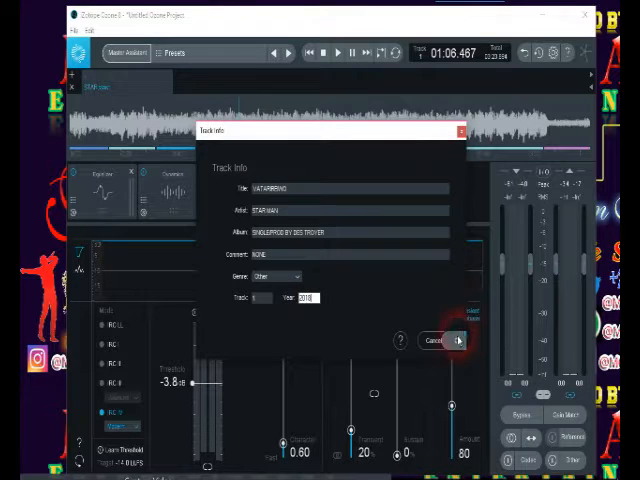
{"action": "left_click", "coordinate": [457, 340]}
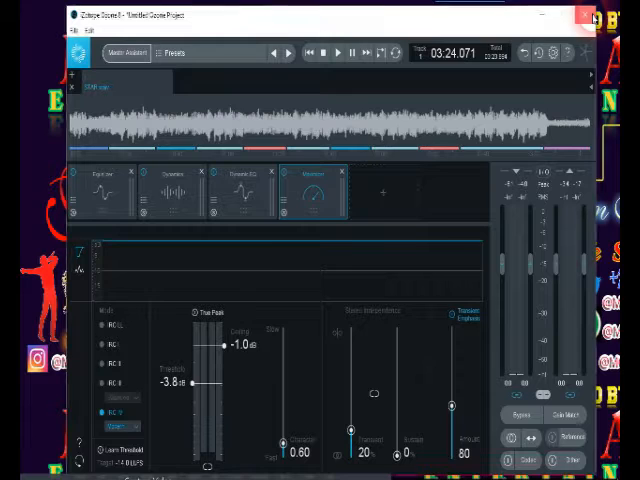
Close Ozone, cancel the first save prompt, then close again to reach it.
{"action": "left_click", "coordinate": [591, 15]}
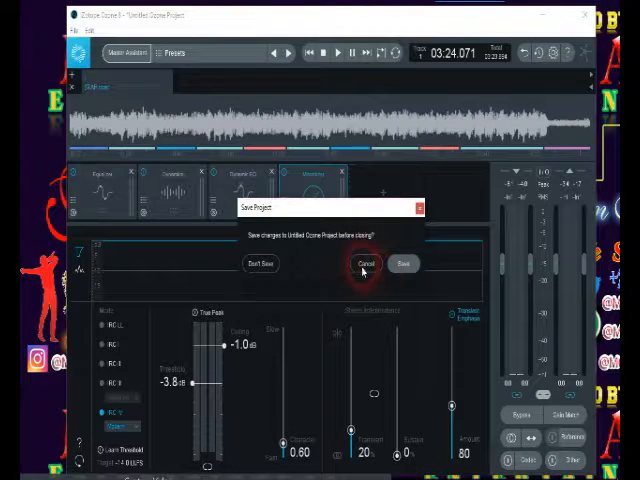
{"action": "left_click", "coordinate": [364, 263]}
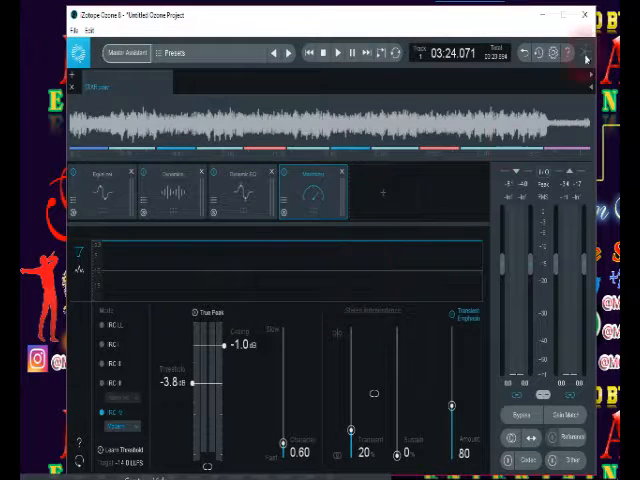
{"action": "left_click", "coordinate": [585, 15]}
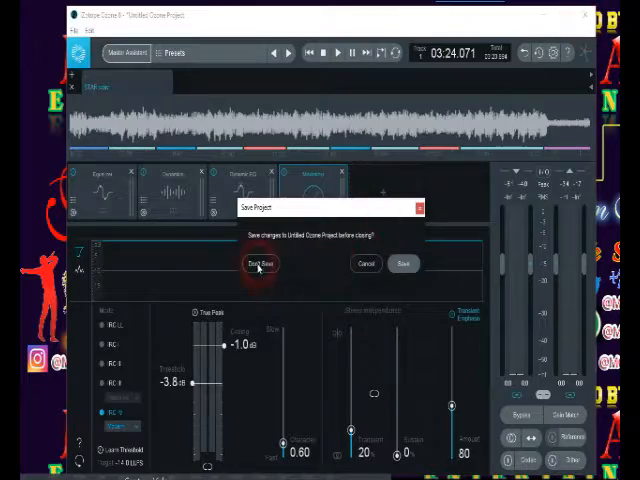